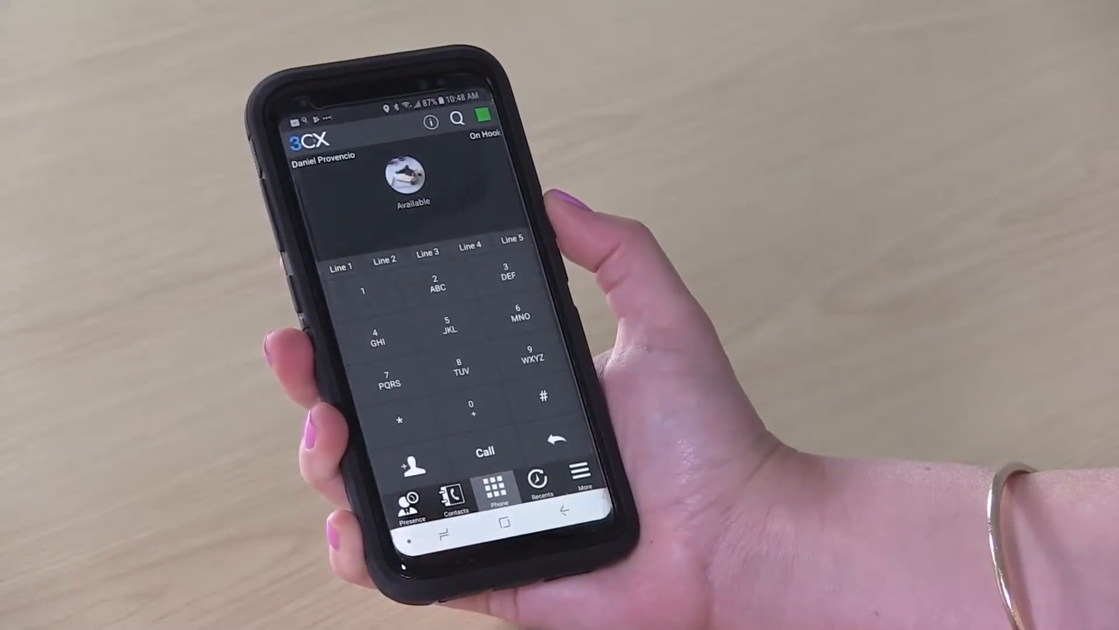
Reach the Record Greeting prompt through More, Voice Mail and the record greeting button.
left_click(583, 478)
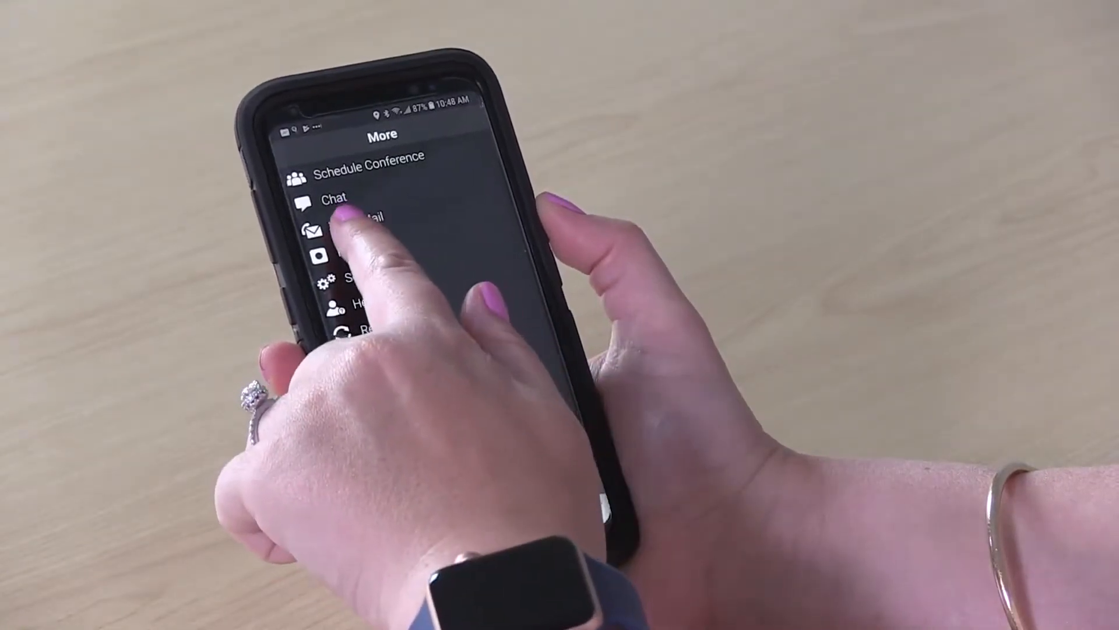
left_click(349, 229)
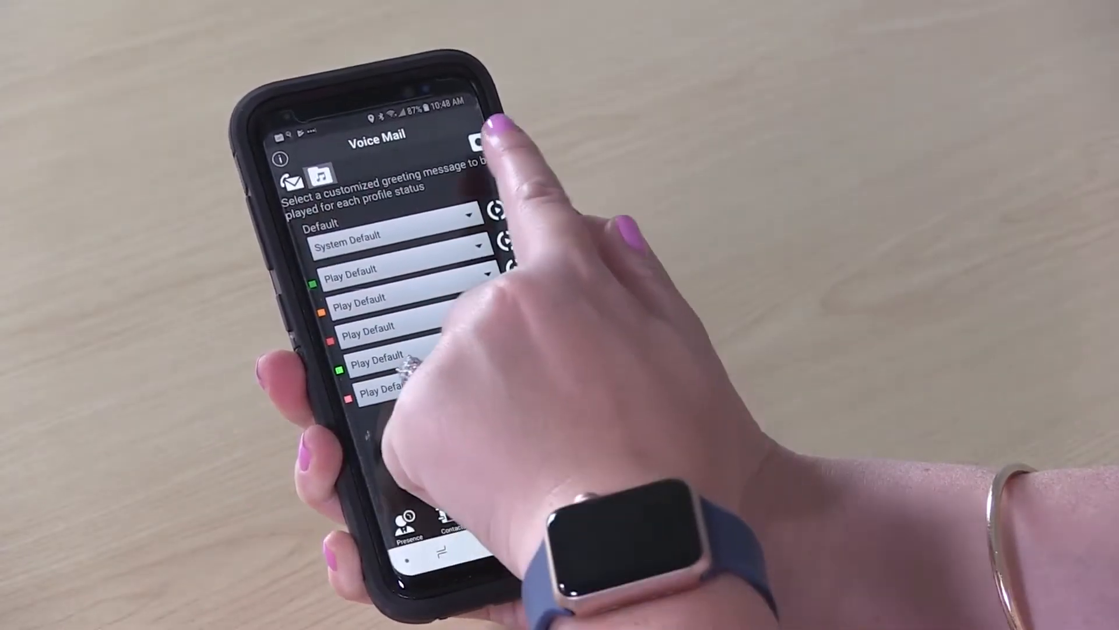
left_click(487, 212)
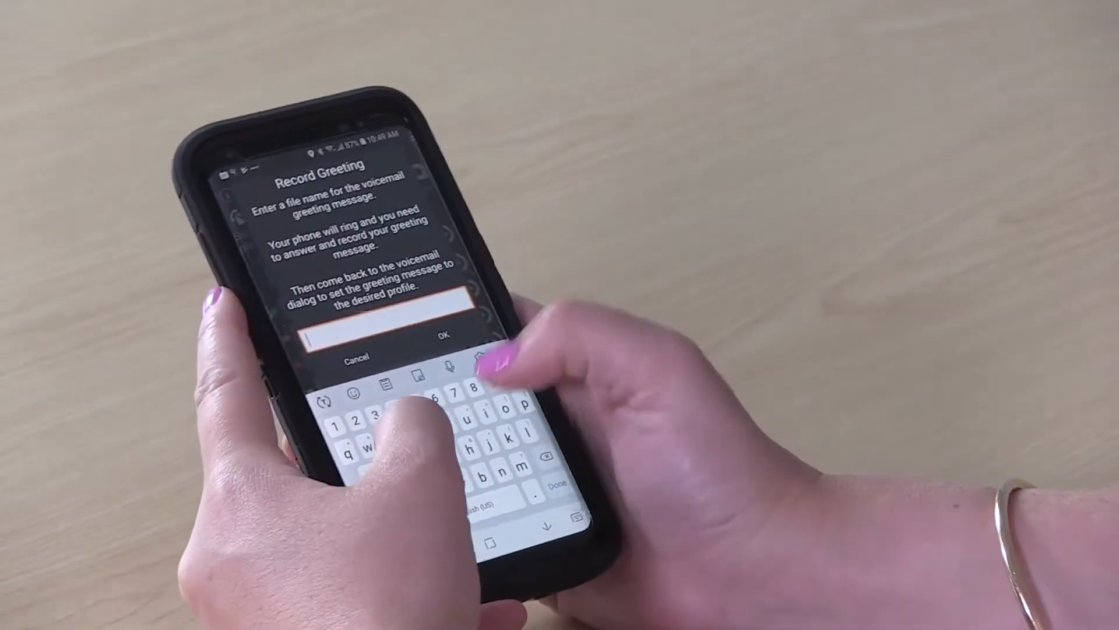
Name the new greeting file 'test' so the RecordFile call rings the phone.
type("test")
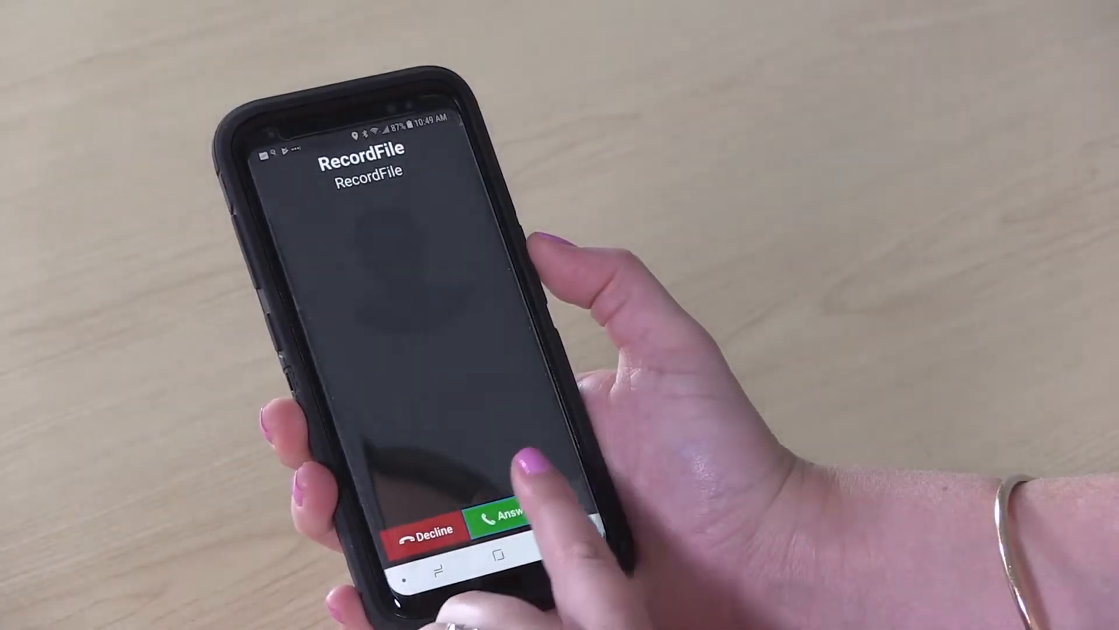
Answer the RecordFile call, record the greeting, end it with # and hang up.
left_click(508, 520)
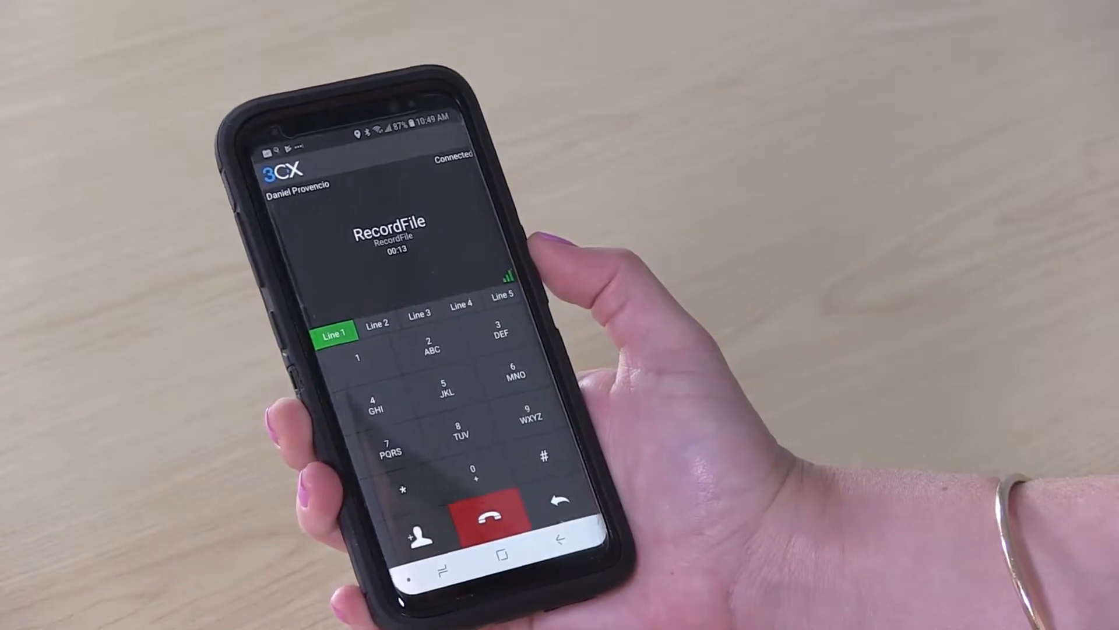
left_click(544, 458)
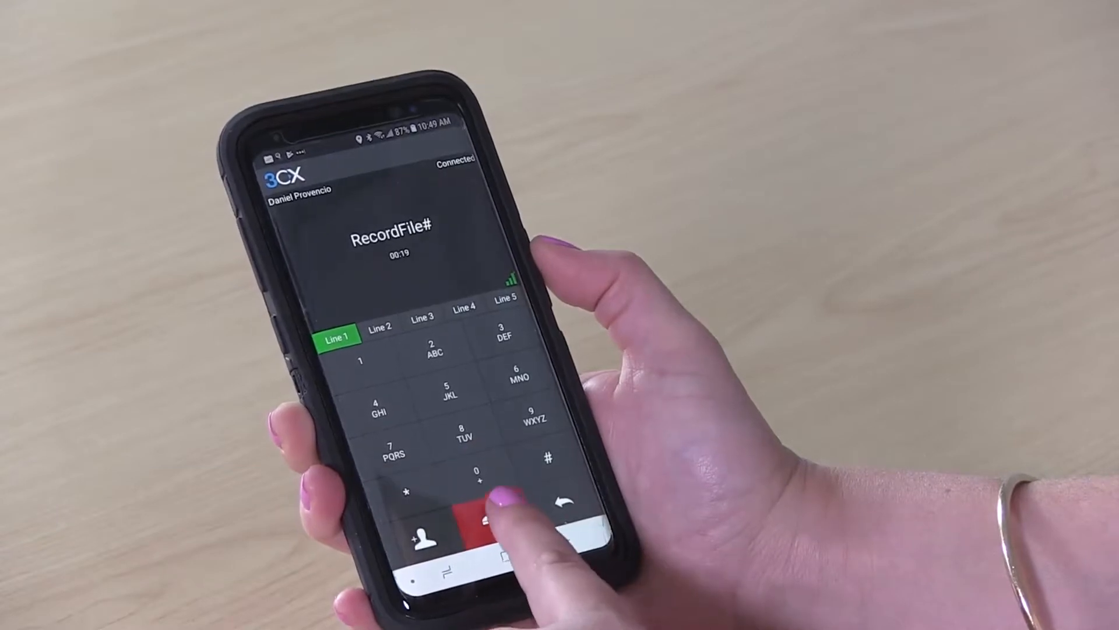
left_click(479, 518)
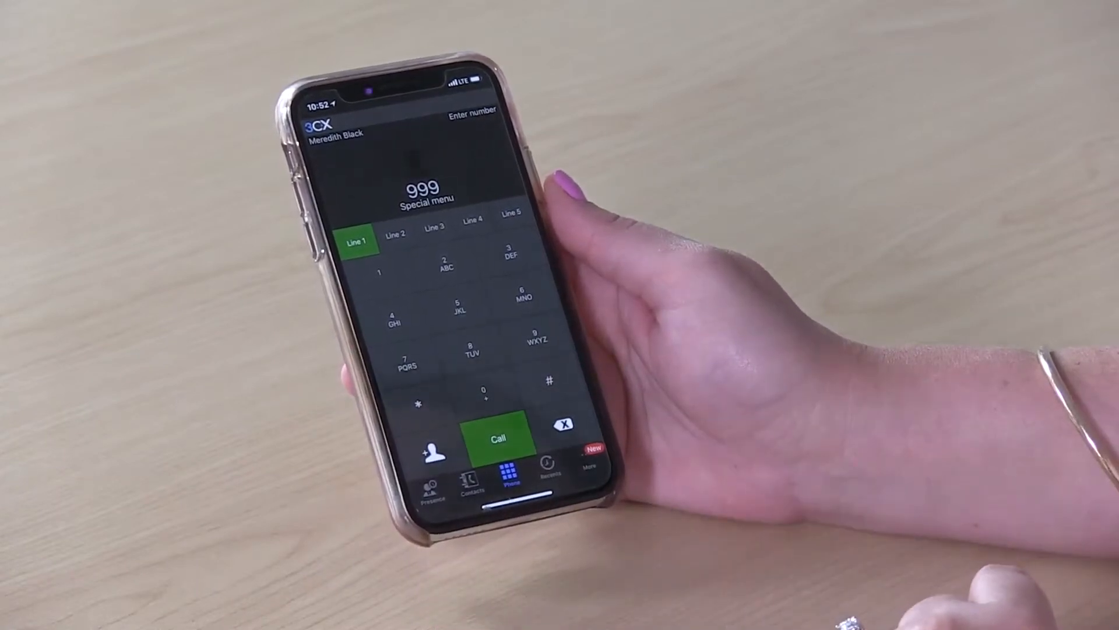
Call the 999 Special menu from the iPhone dialpad.
left_click(496, 436)
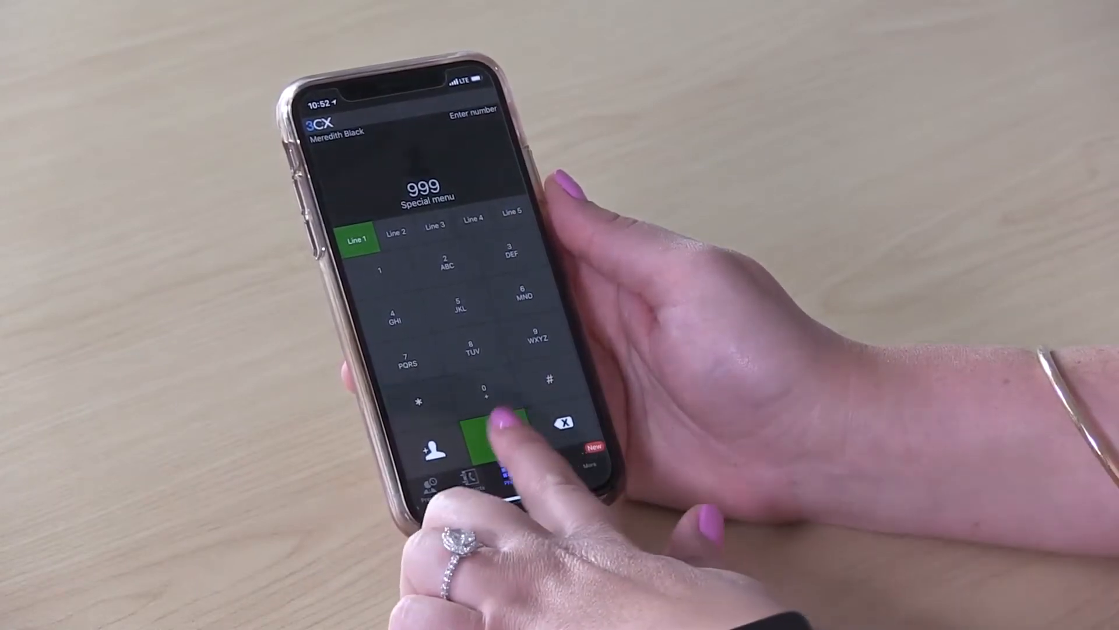
left_click(494, 431)
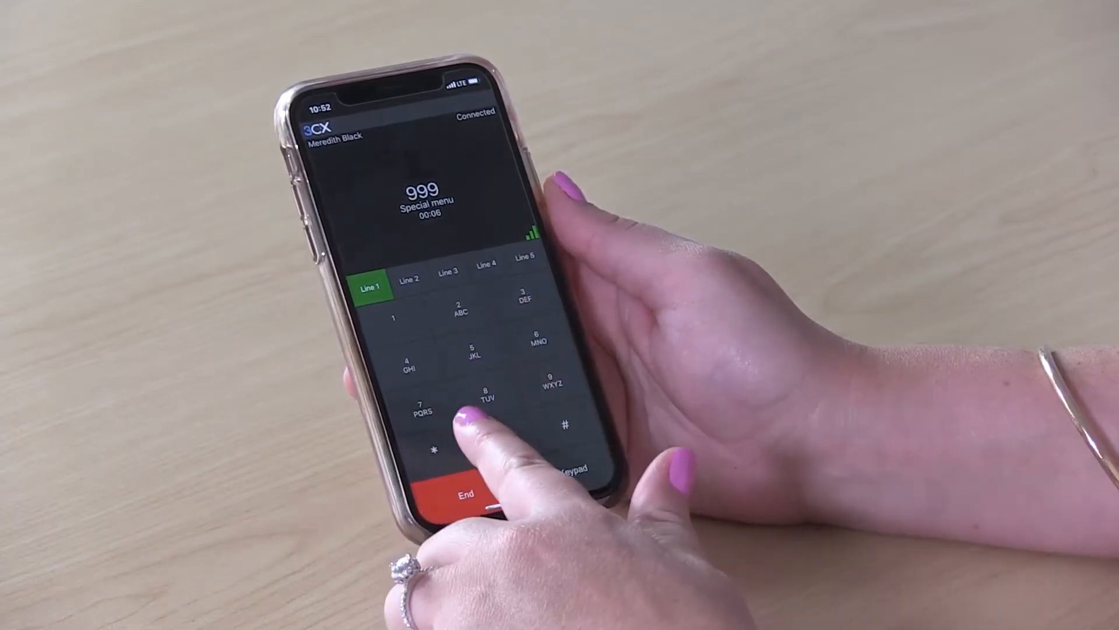
Key 5786, #, 998 and 0 into the connected Special menu call.
left_click(470, 350)
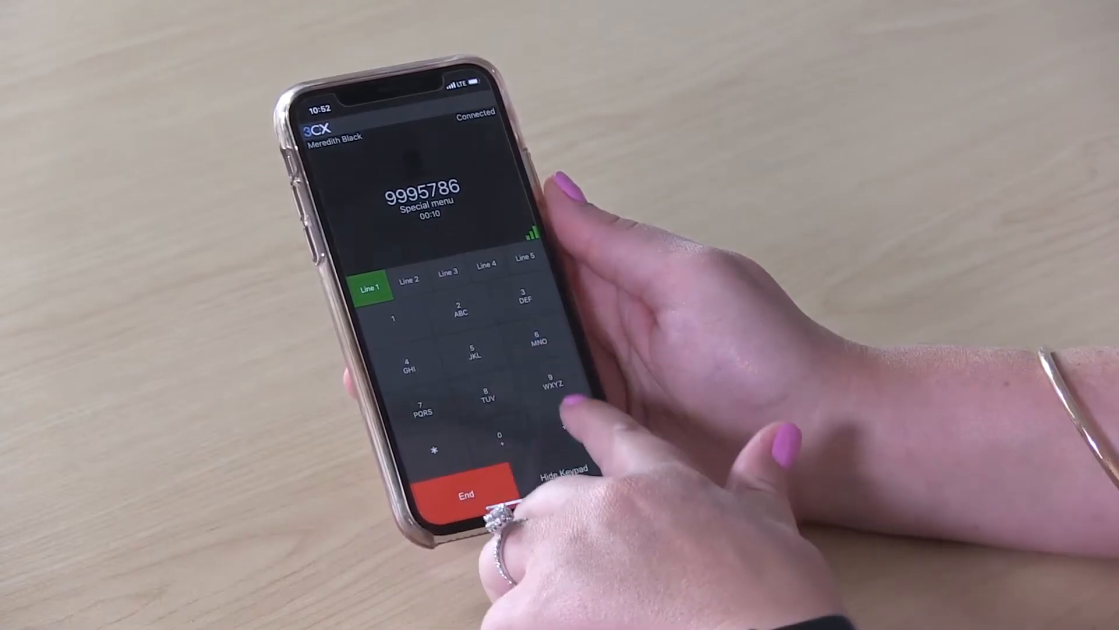
left_click(567, 424)
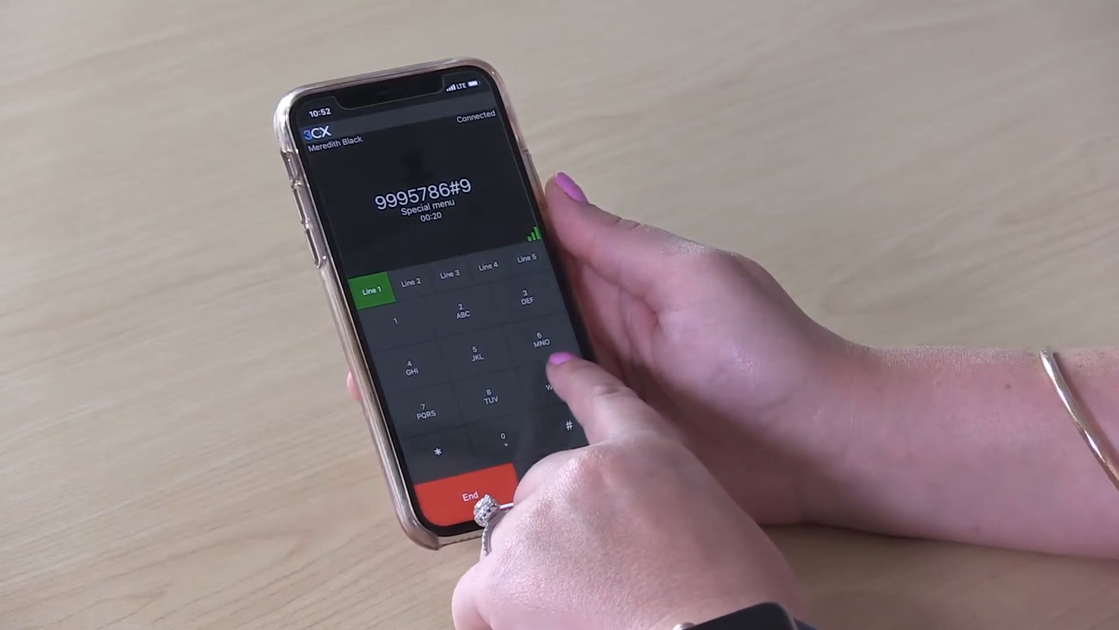
left_click(553, 383)
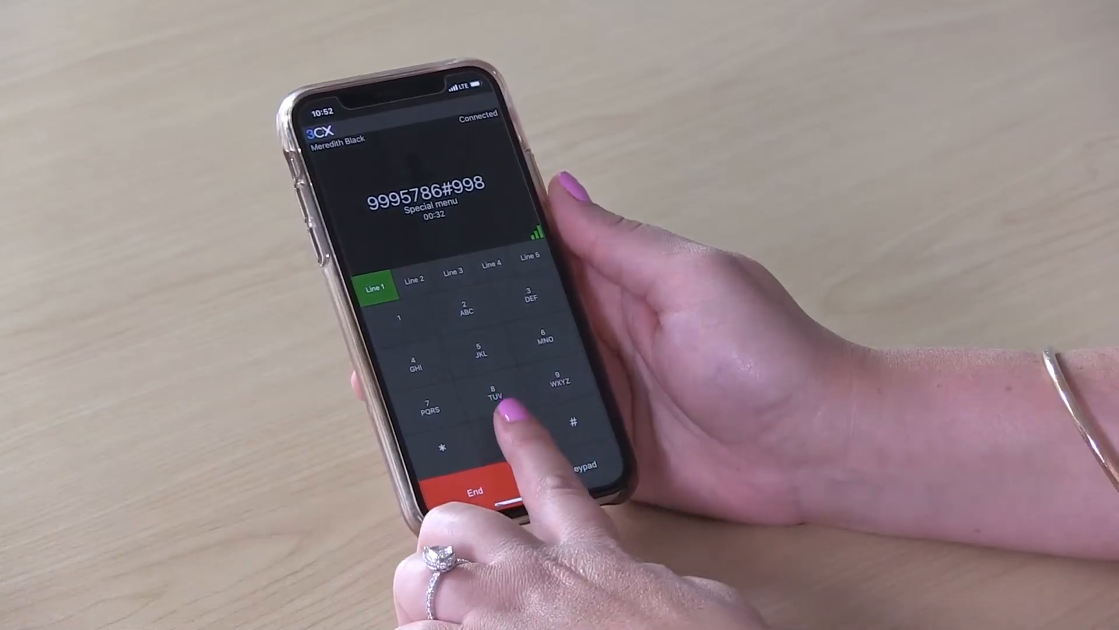
left_click(509, 421)
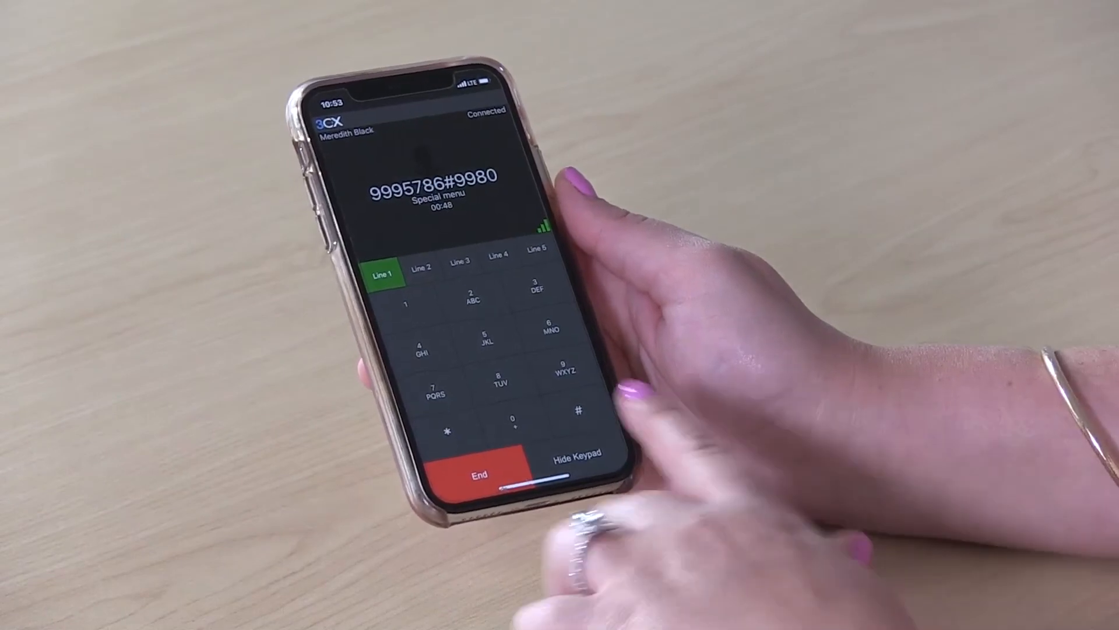
Send the closing # so the menu entry ends in 9980#.
left_click(579, 410)
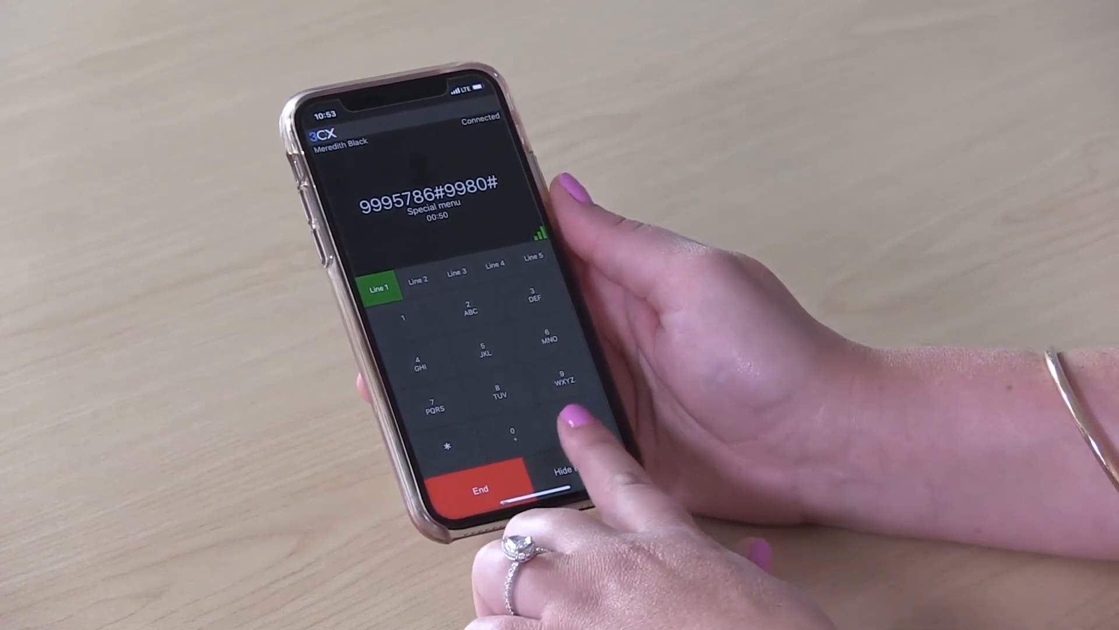